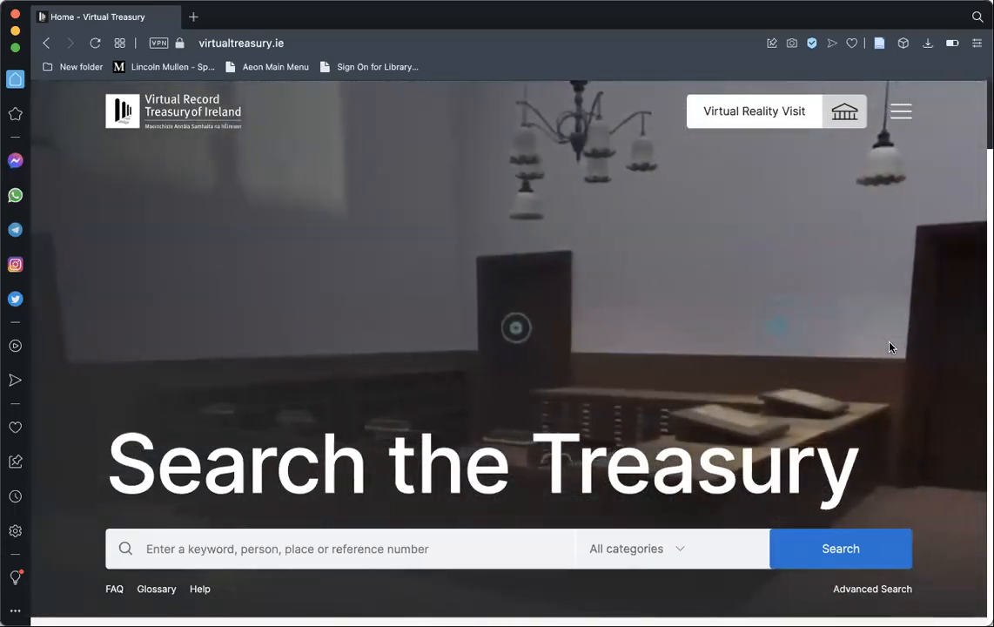
Enter dawson in the basic search box, view the search categories, then select it to clear
{"action": "scroll", "scroll_direction": "down", "scroll_amount": 3}
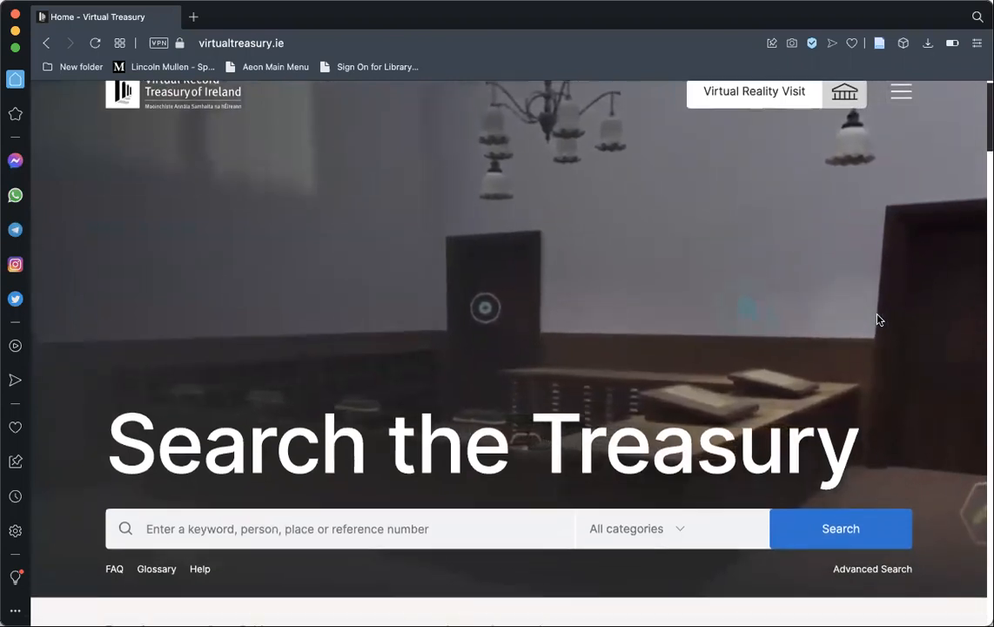
{"action": "scroll", "scroll_direction": "down", "scroll_amount": 3}
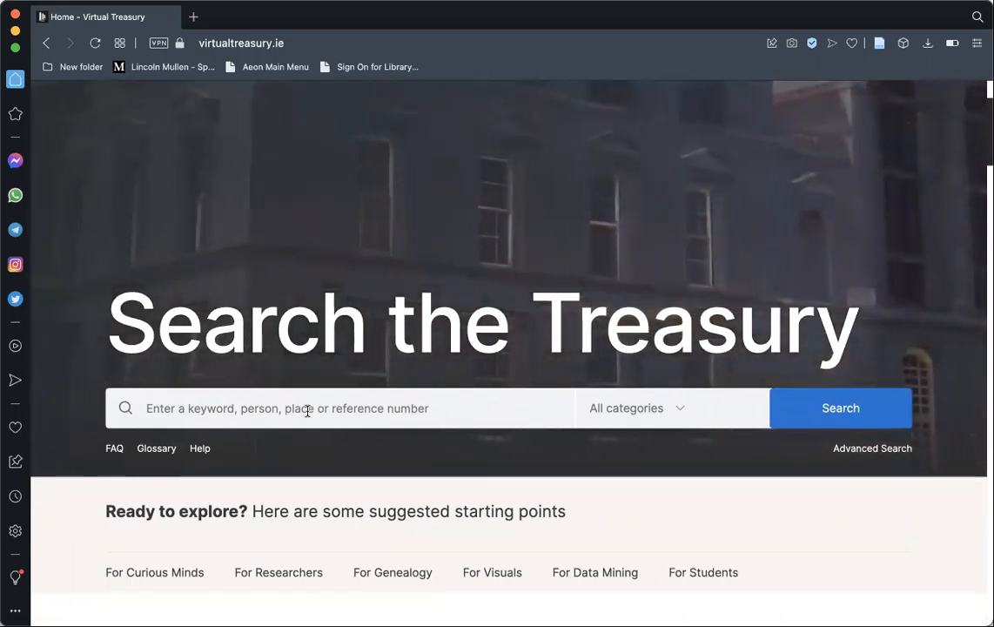
{"action": "type", "text": "dawson"}
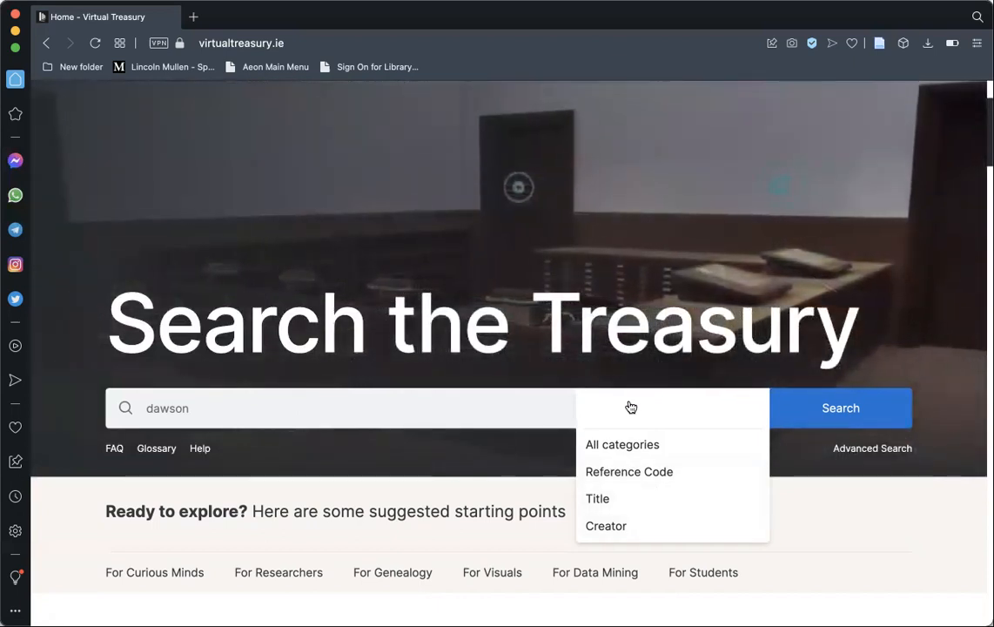
{"action": "left_click", "coordinate": [621, 444]}
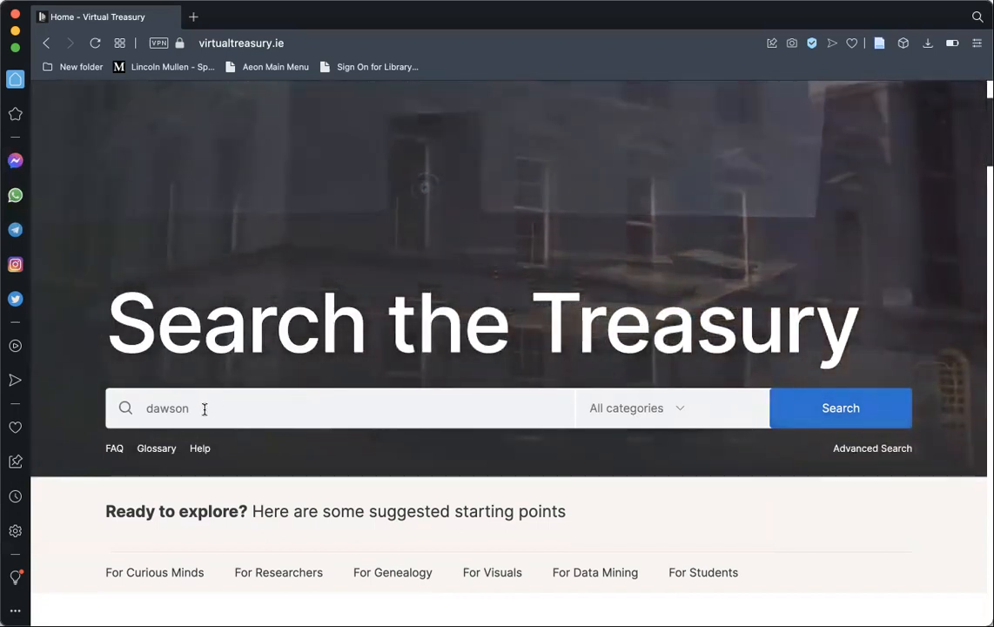
{"action": "double_click", "coordinate": [166, 407]}
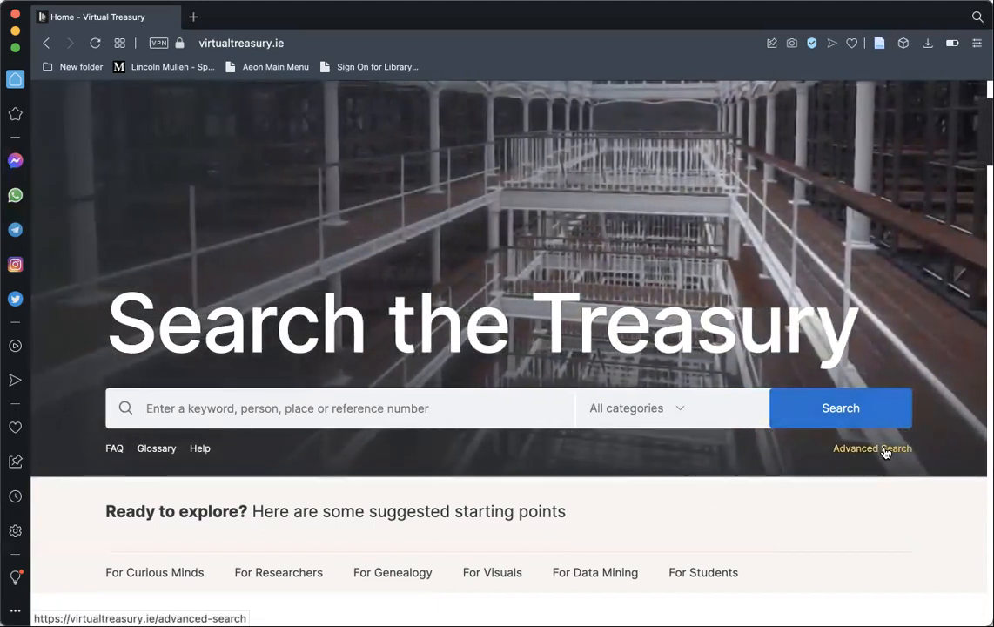
On Advanced Search, enter dawson as the first term, keeping All fields
{"action": "left_click", "coordinate": [871, 448]}
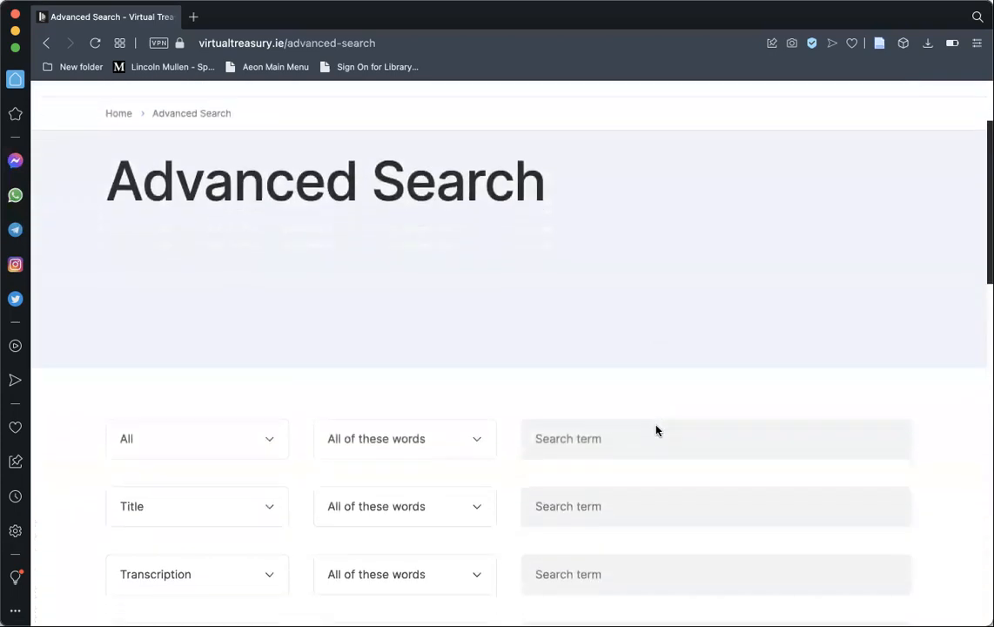
{"action": "type", "text": "dawson"}
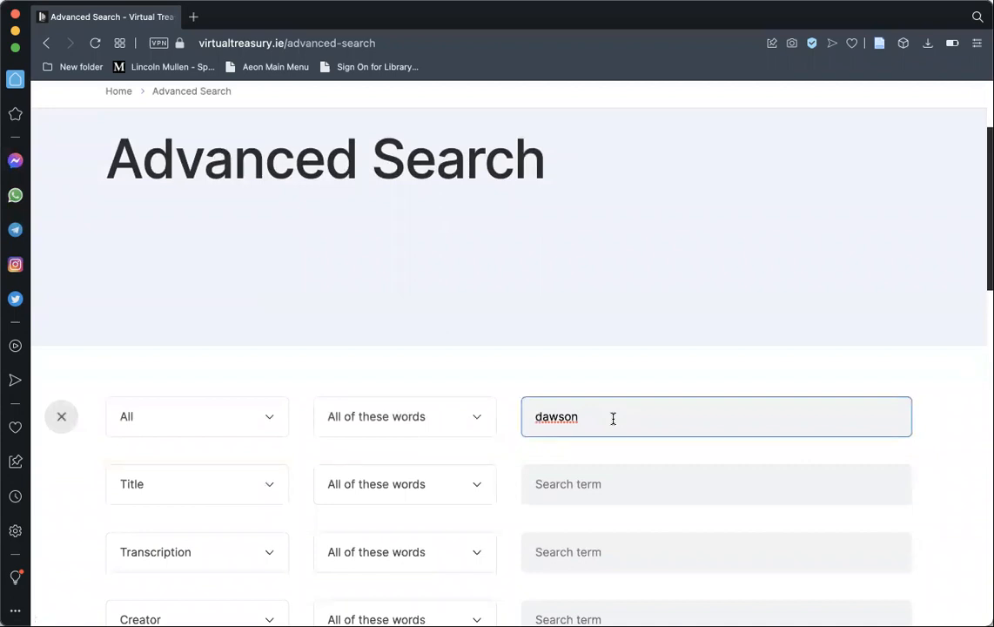
{"action": "left_click", "coordinate": [404, 416]}
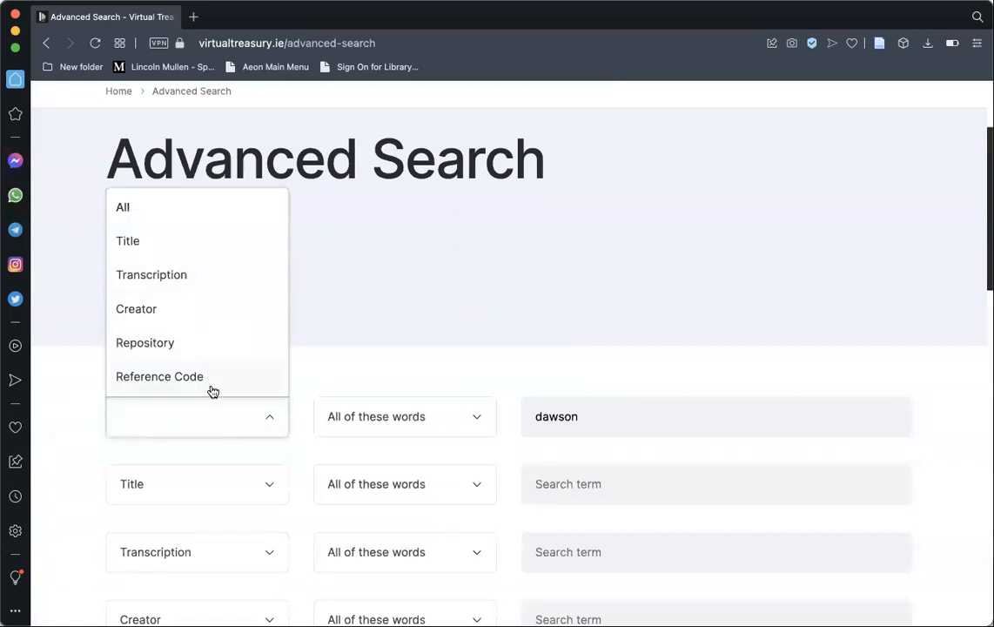
{"action": "mouse_move", "coordinate": [209, 318]}
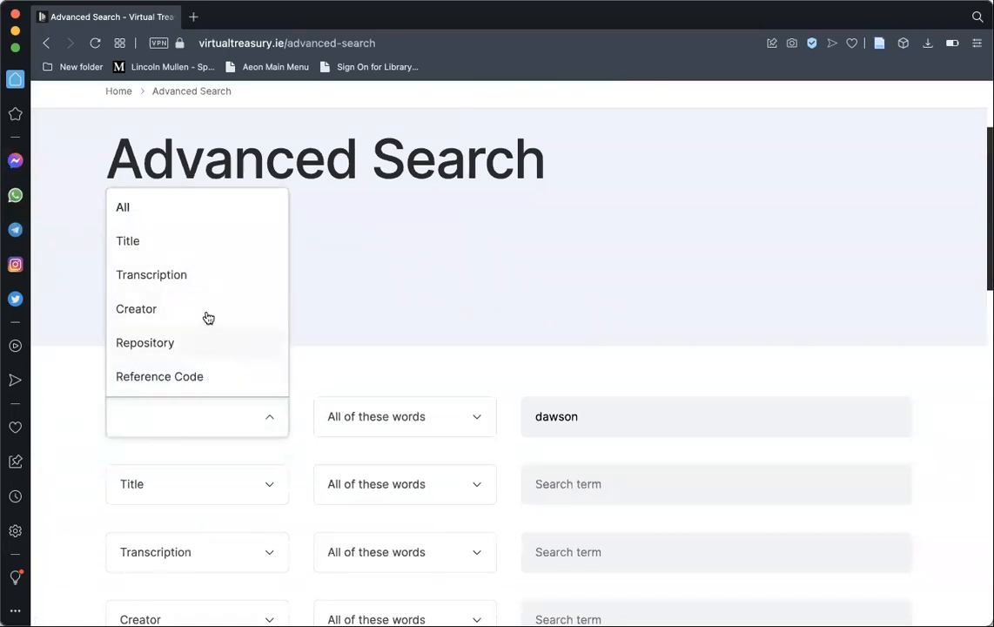
{"action": "mouse_move", "coordinate": [185, 287]}
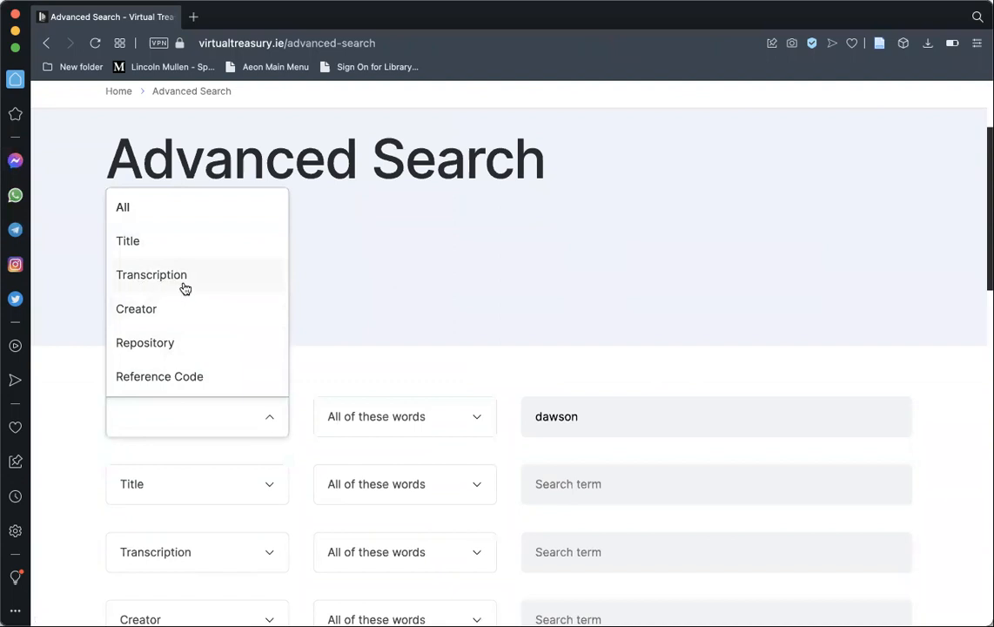
{"action": "left_click", "coordinate": [122, 208]}
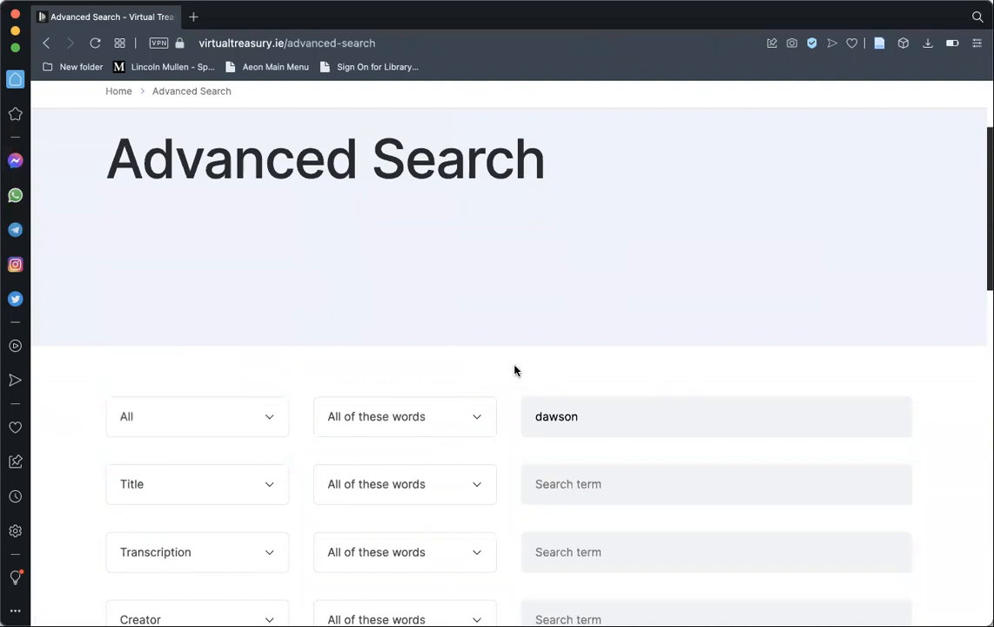
{"action": "scroll", "scroll_direction": "down", "scroll_amount": 3}
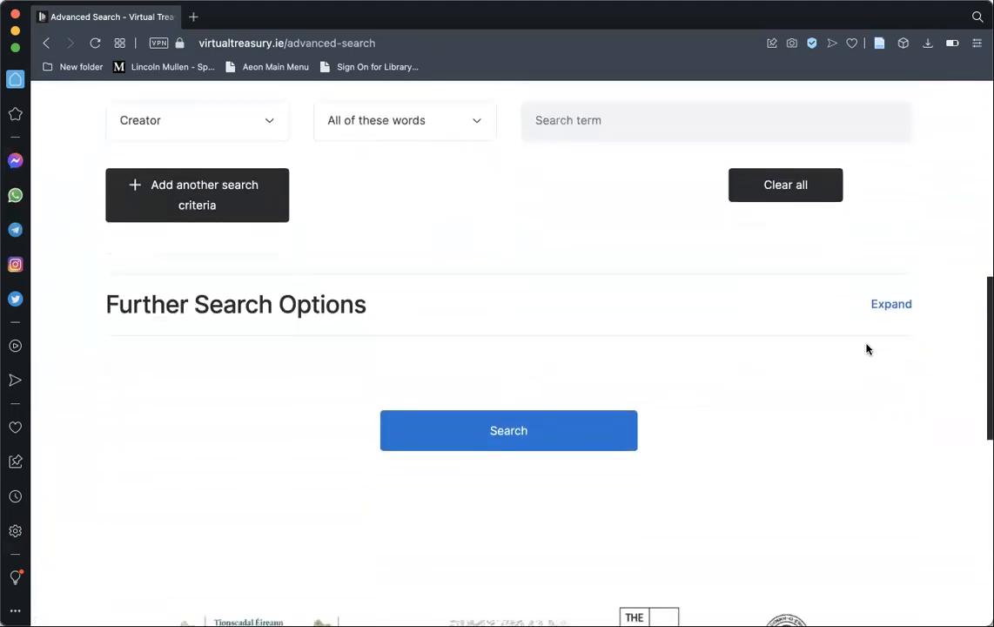
Expand Further Search Options and raise the date range start from 1200 to 1230
{"action": "left_click", "coordinate": [891, 304]}
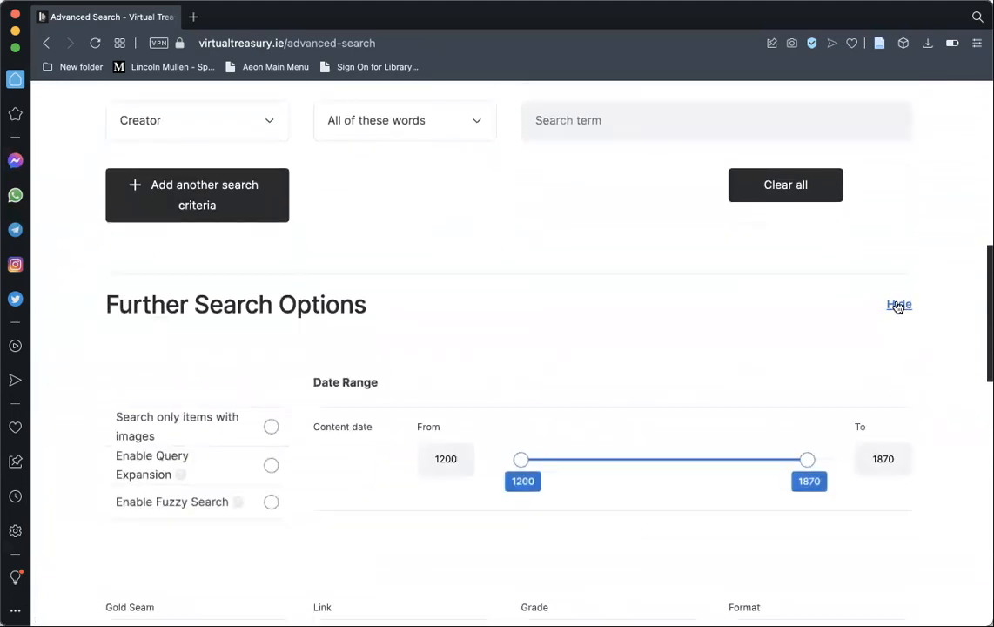
{"action": "mouse_move", "coordinate": [523, 364]}
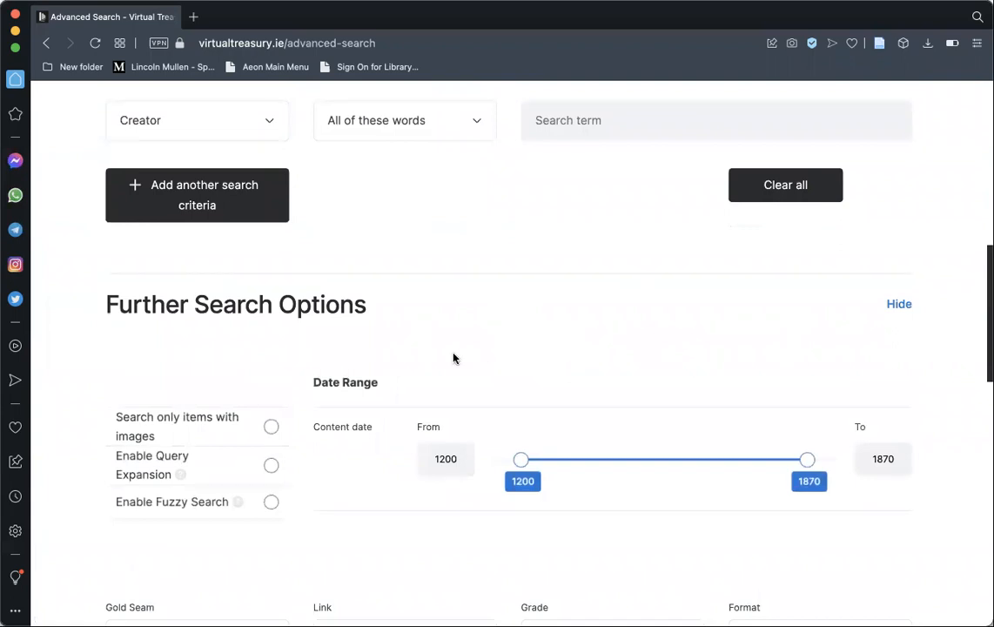
{"action": "mouse_move", "coordinate": [521, 459]}
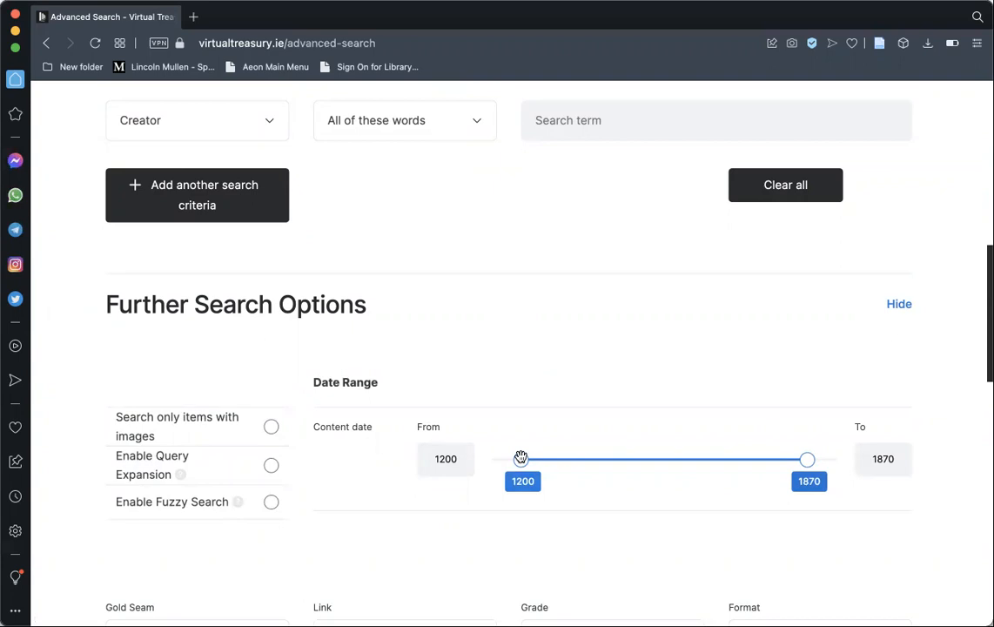
{"action": "left_click_drag", "start_coordinate": [520, 459], "coordinate": [535, 458]}
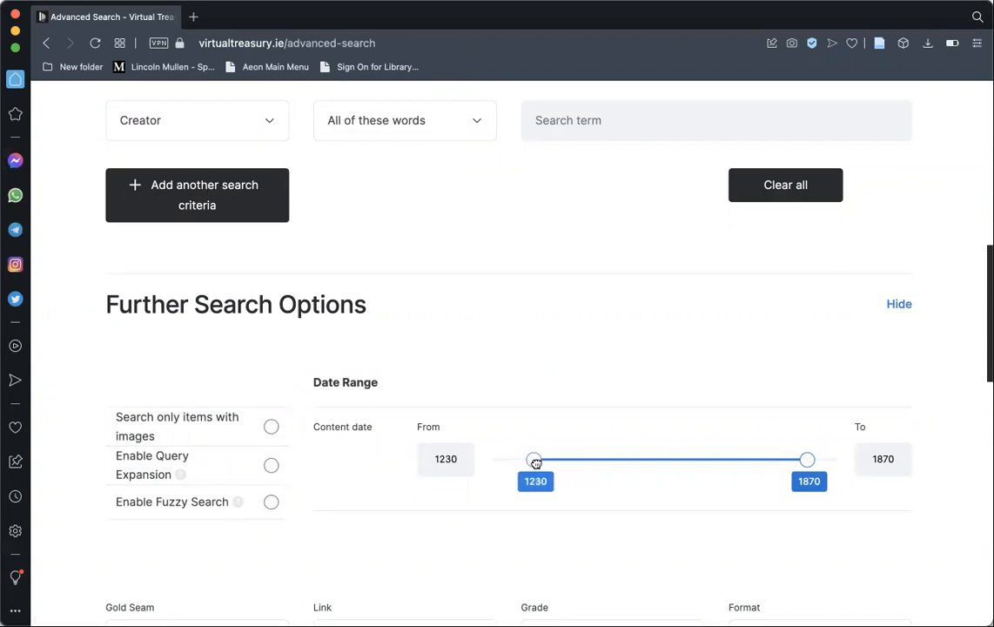
{"action": "mouse_move", "coordinate": [241, 426]}
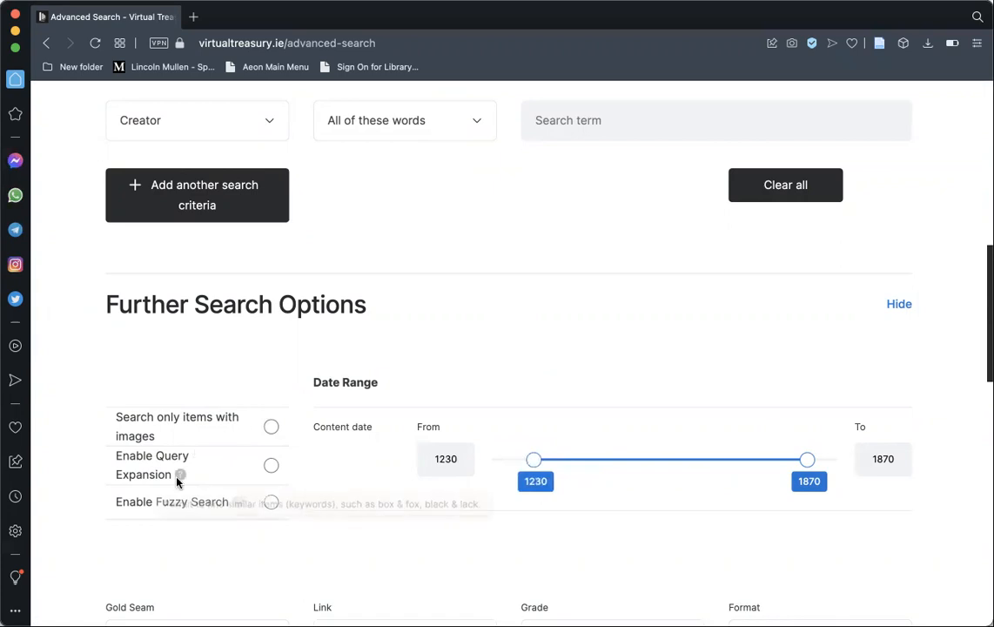
{"action": "mouse_move", "coordinate": [207, 524]}
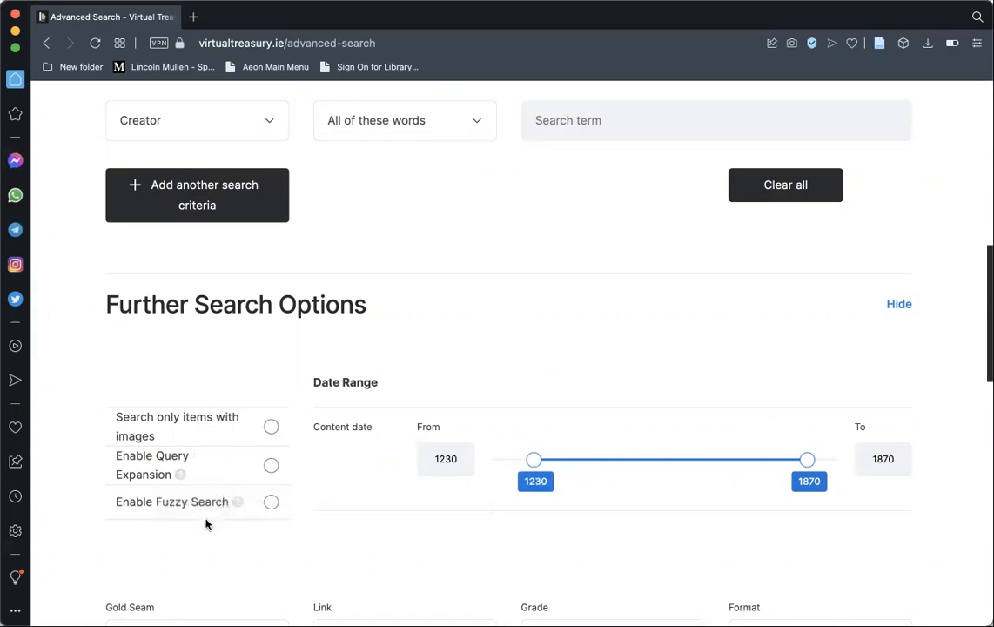
{"action": "mouse_move", "coordinate": [424, 497]}
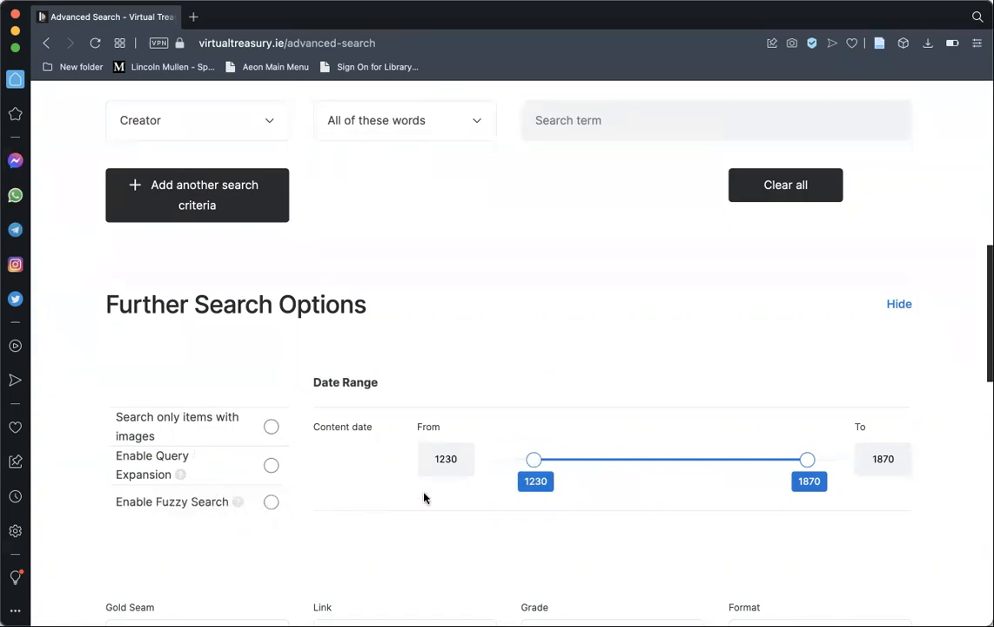
{"action": "mouse_move", "coordinate": [491, 440]}
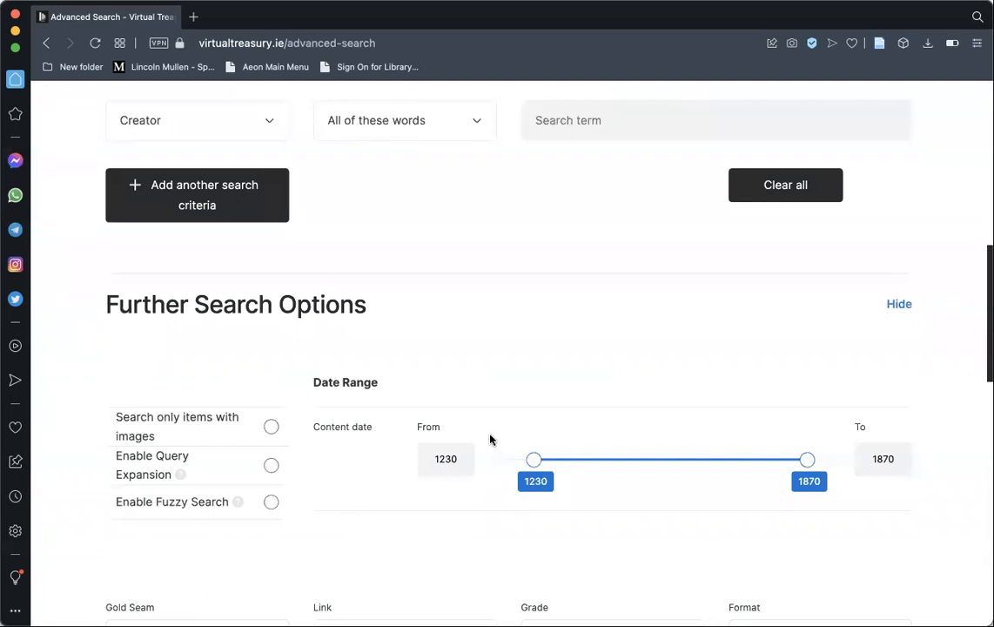
{"action": "mouse_move", "coordinate": [407, 504]}
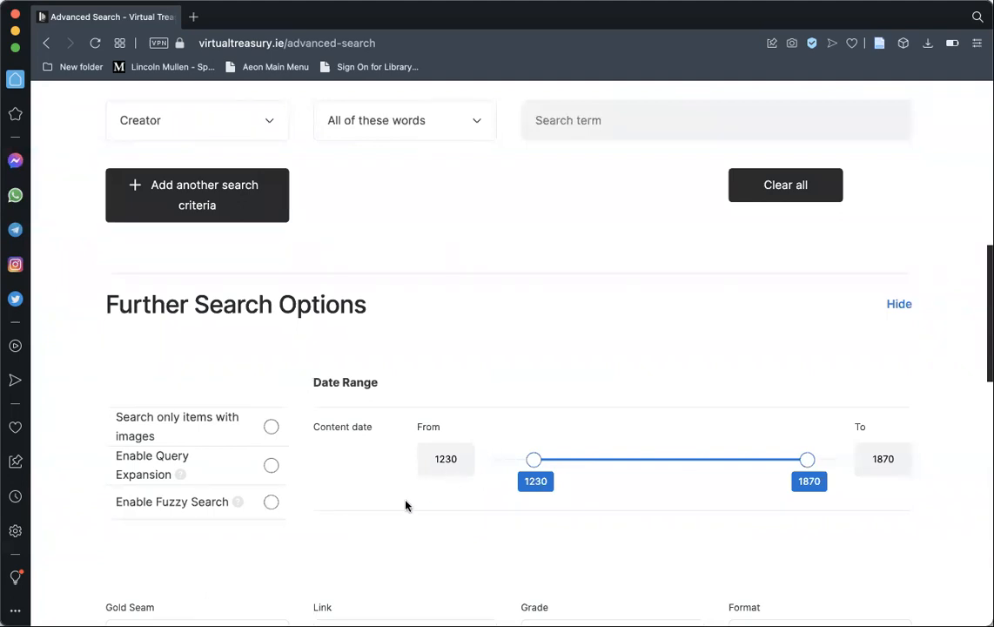
{"action": "scroll", "scroll_direction": "down", "scroll_amount": 3}
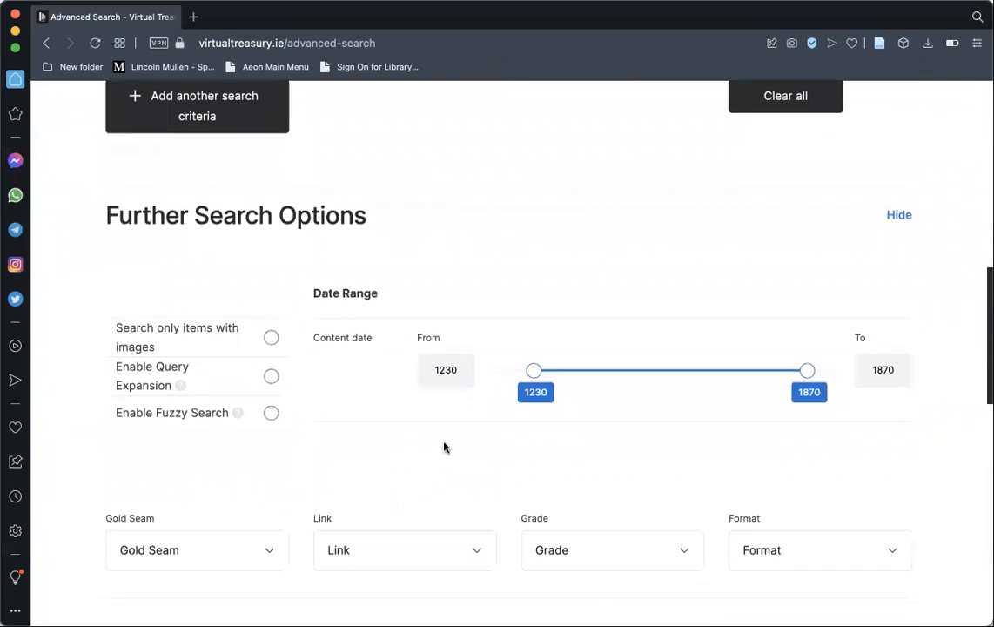
{"action": "left_click", "coordinate": [196, 549]}
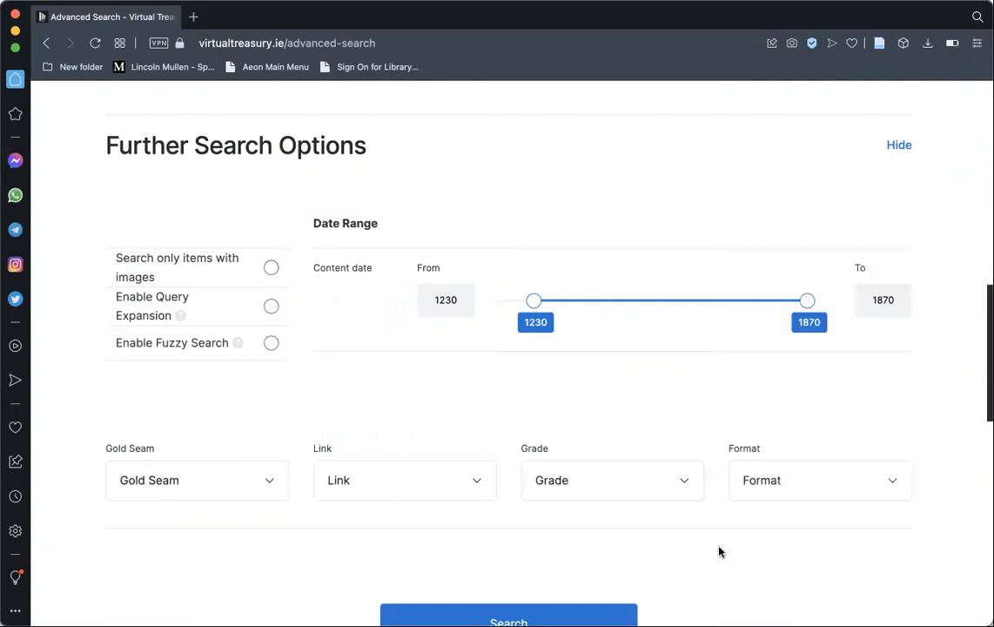
{"action": "scroll", "scroll_direction": "down", "scroll_amount": 3}
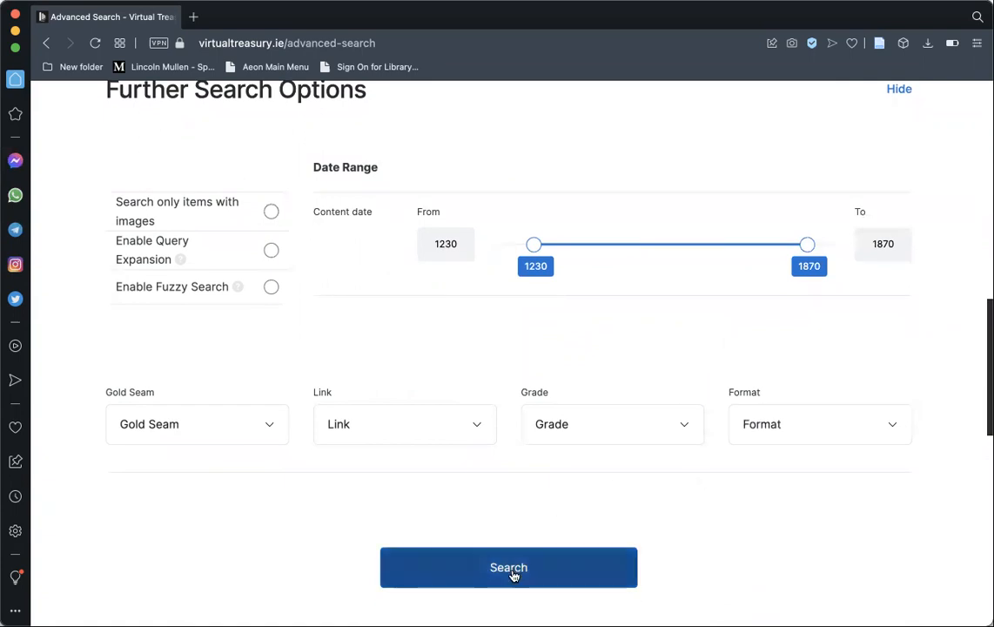
Run the dawson search (389 records) and switch from table view to the detailed list view
{"action": "left_click", "coordinate": [508, 566]}
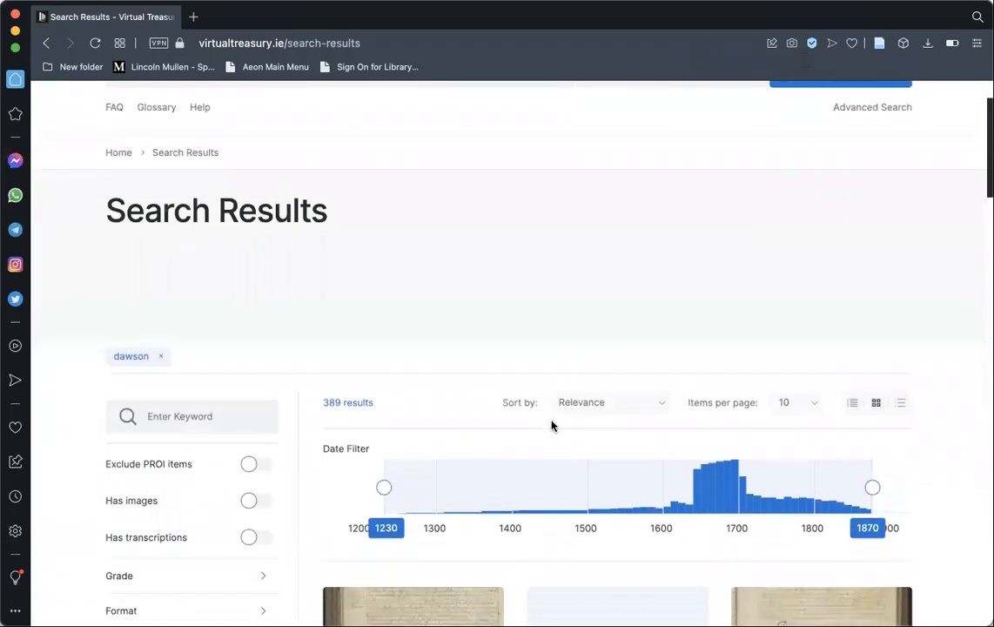
{"action": "scroll", "scroll_direction": "down", "scroll_amount": 3}
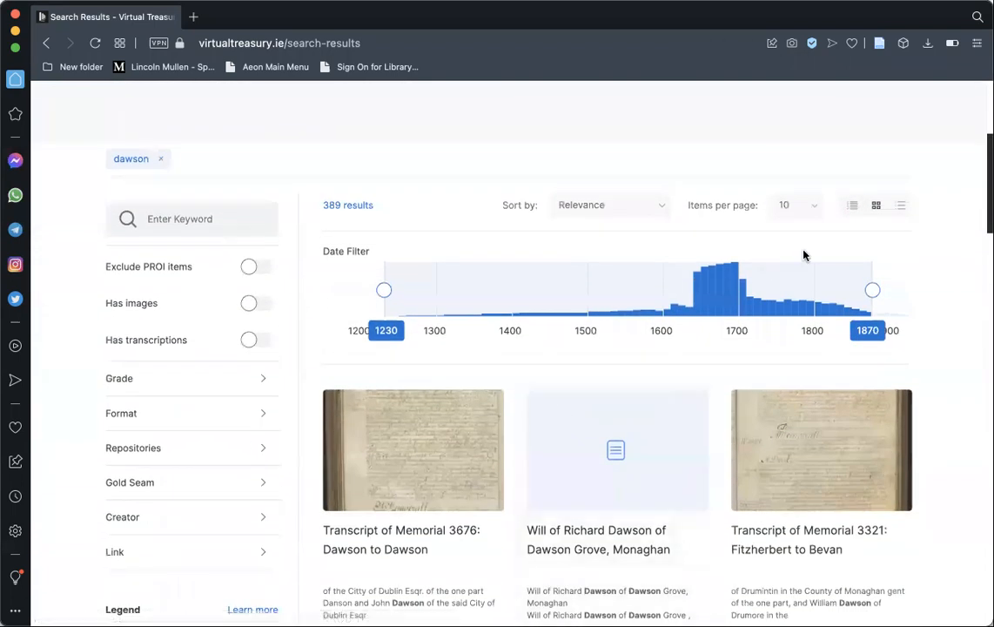
{"action": "left_click", "coordinate": [901, 205]}
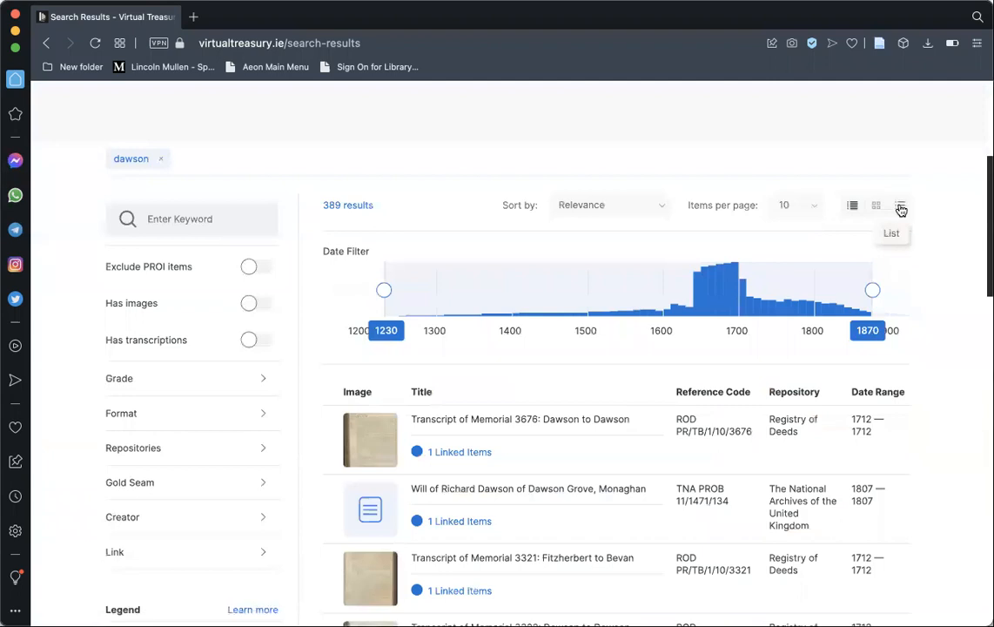
{"action": "left_click", "coordinate": [901, 206]}
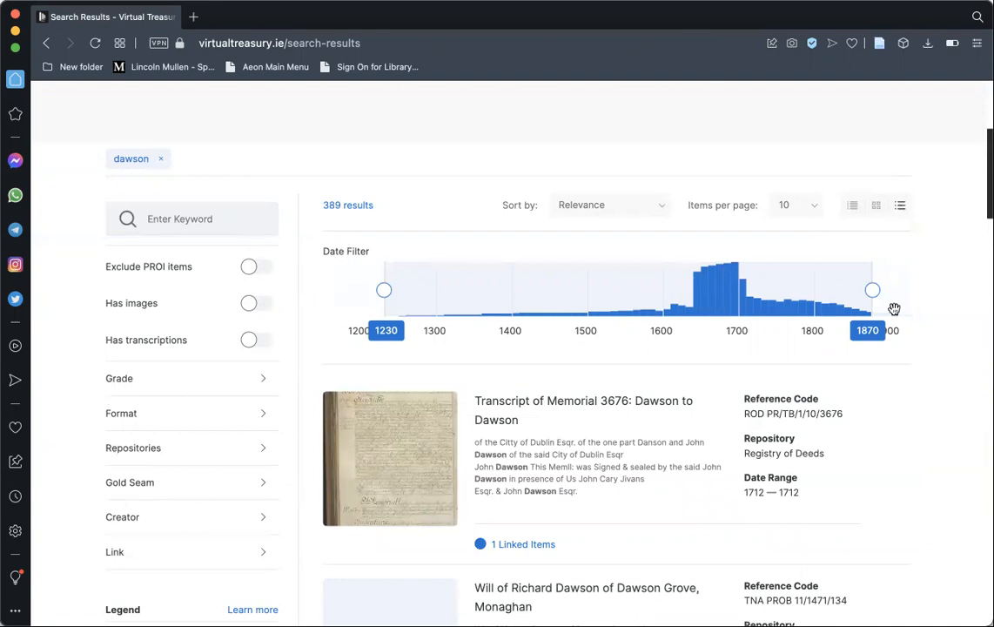
{"action": "mouse_move", "coordinate": [306, 220]}
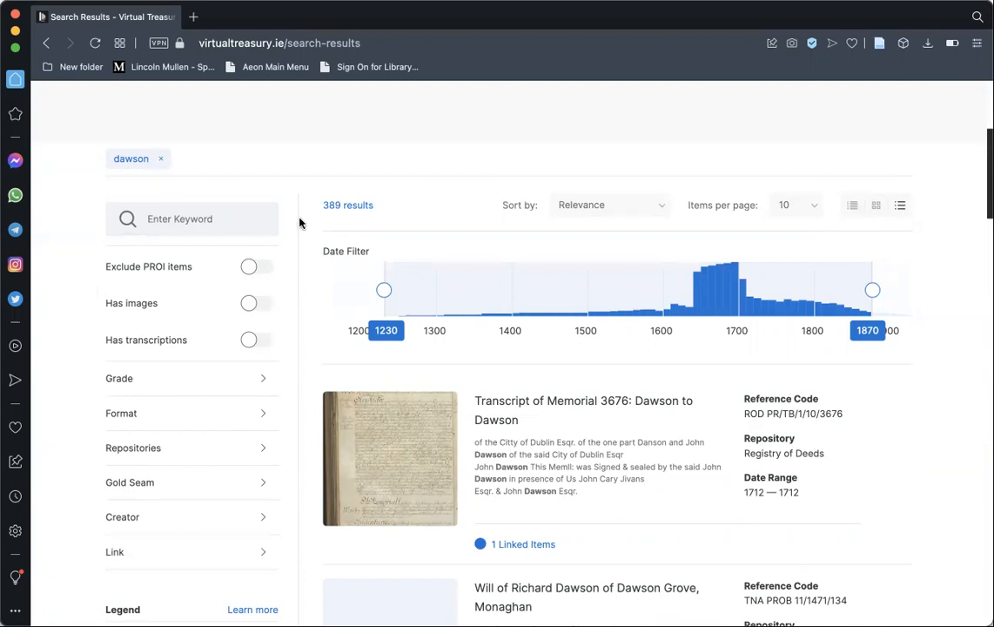
{"action": "mouse_move", "coordinate": [378, 288]}
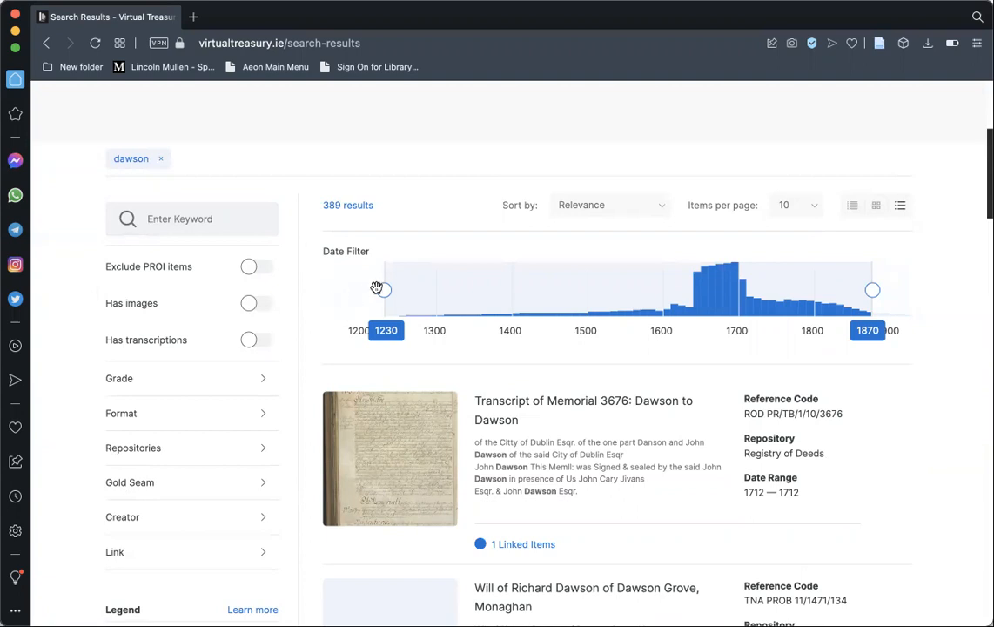
Move the date filter start from 1230 back to 1210 and expand the Grade filter
{"action": "left_click_drag", "start_coordinate": [378, 289], "coordinate": [470, 289]}
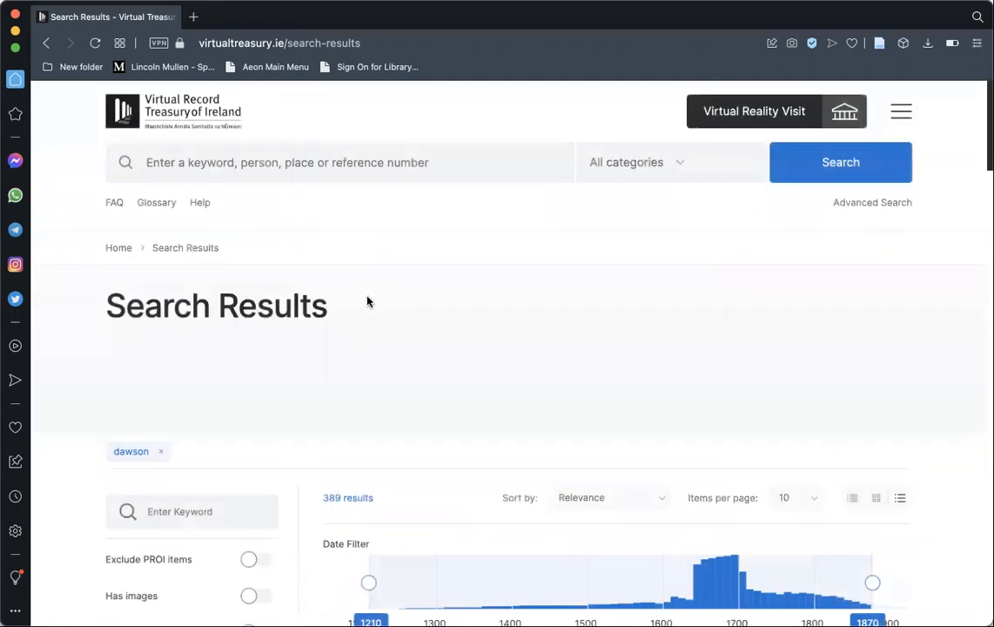
{"action": "scroll", "scroll_direction": "down", "scroll_amount": 3}
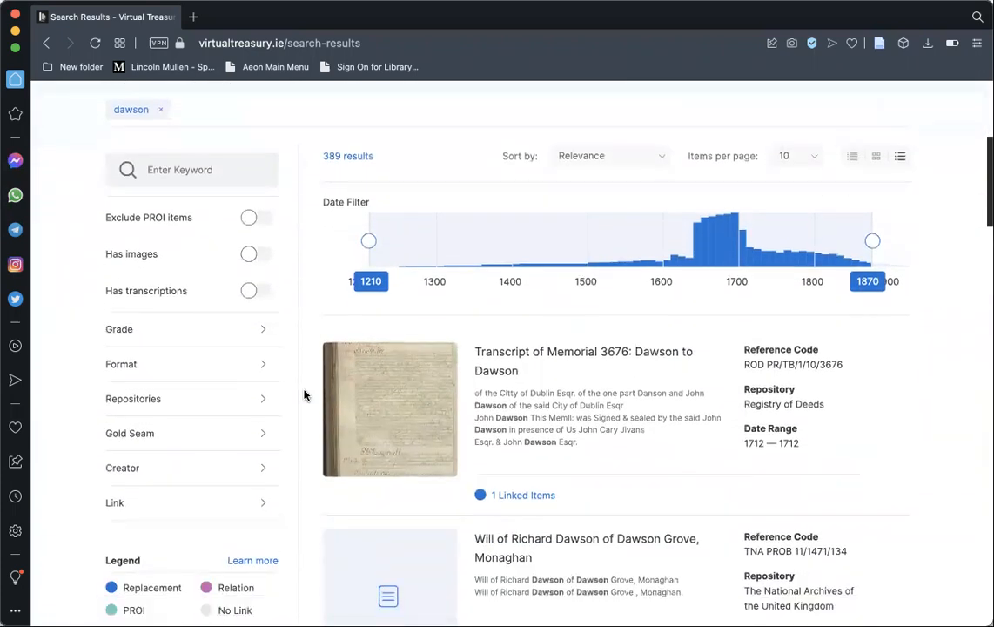
{"action": "left_click", "coordinate": [192, 169]}
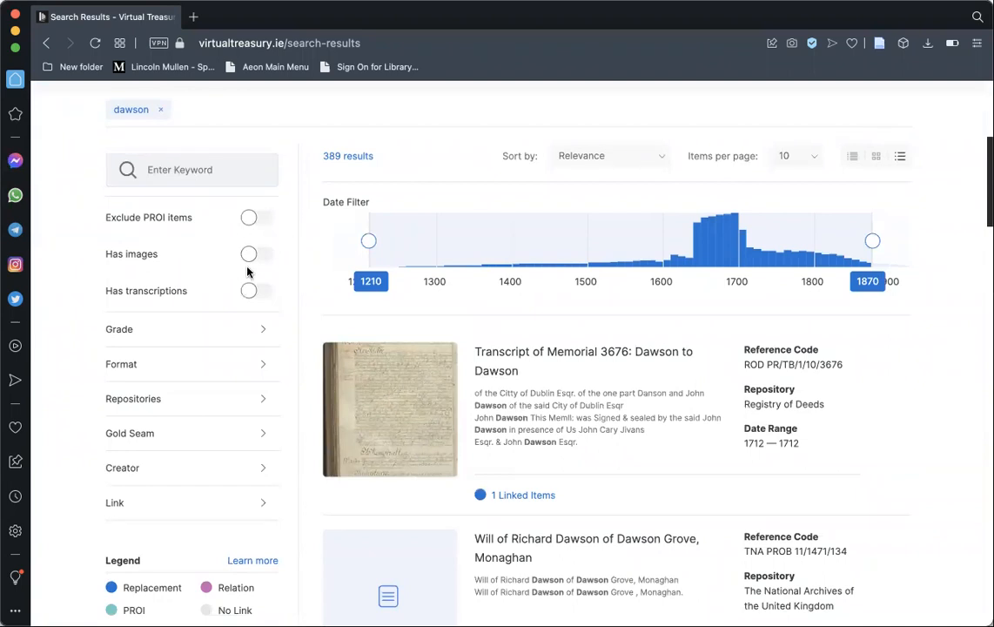
{"action": "mouse_move", "coordinate": [233, 316]}
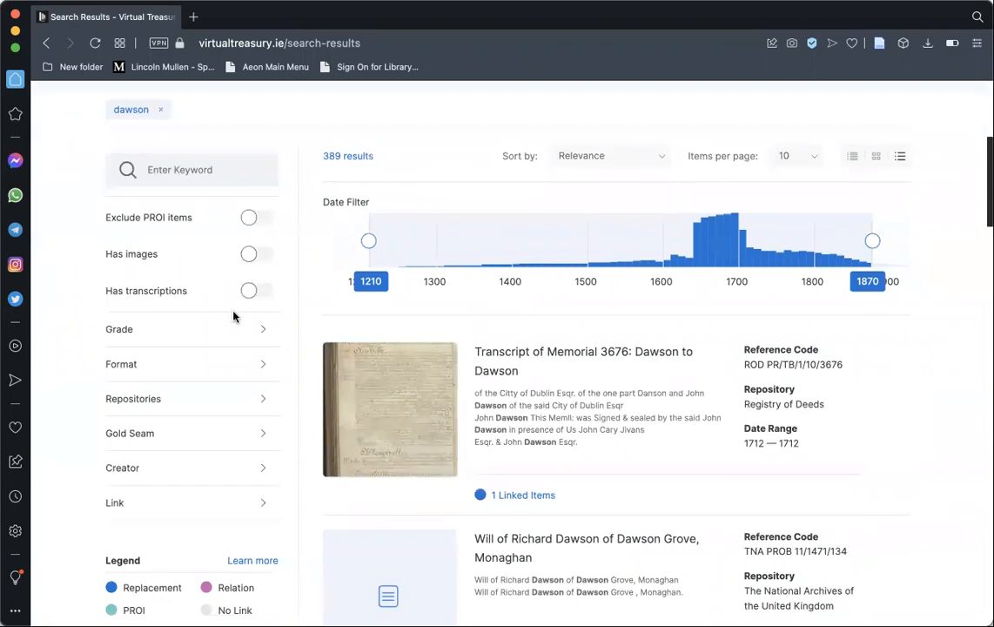
{"action": "mouse_move", "coordinate": [171, 334]}
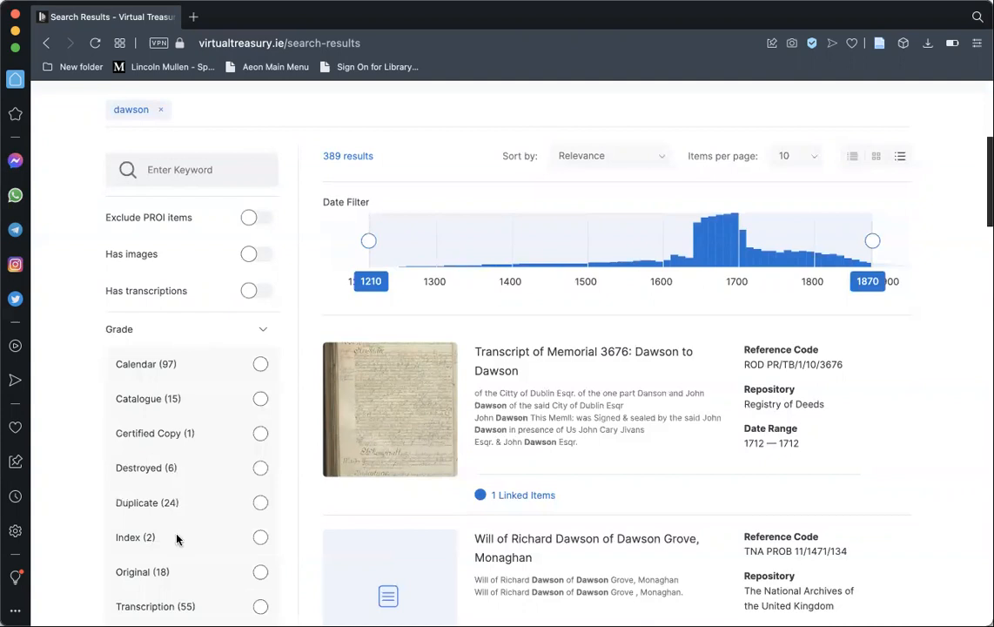
{"action": "left_click", "coordinate": [262, 329]}
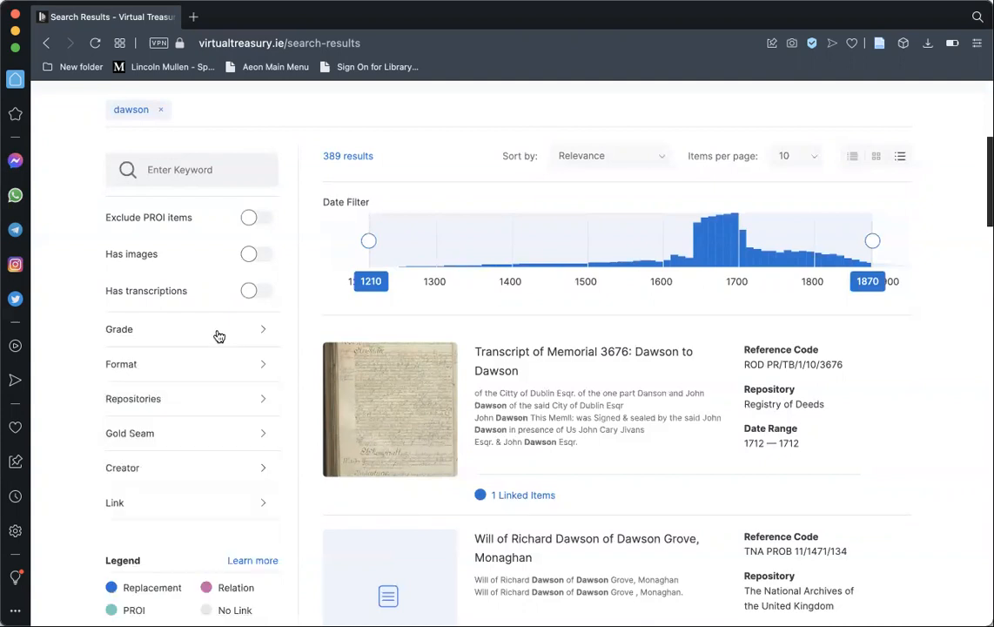
{"action": "left_click", "coordinate": [121, 364]}
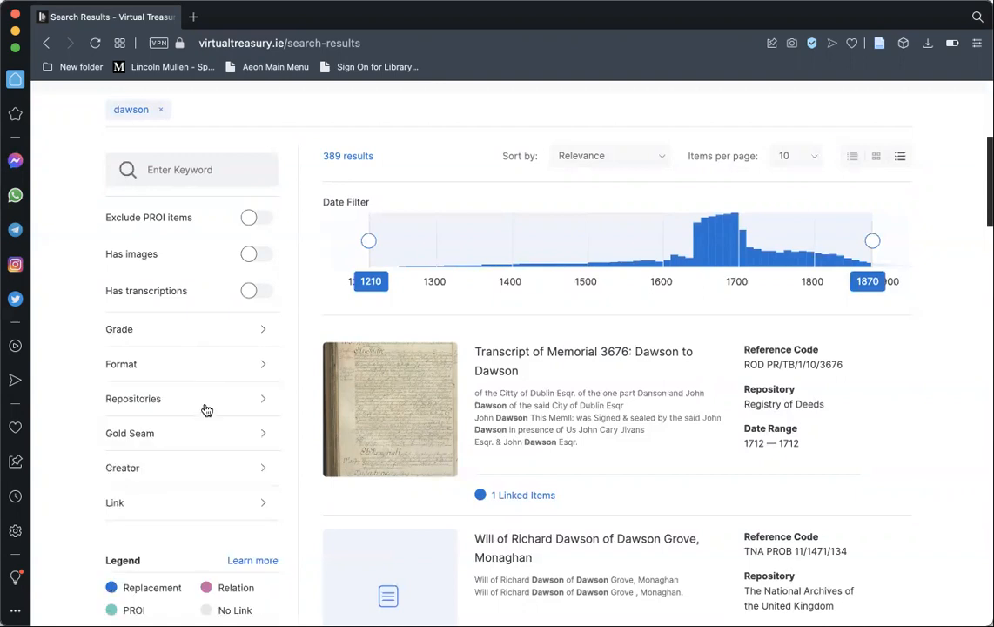
{"action": "left_click", "coordinate": [133, 398]}
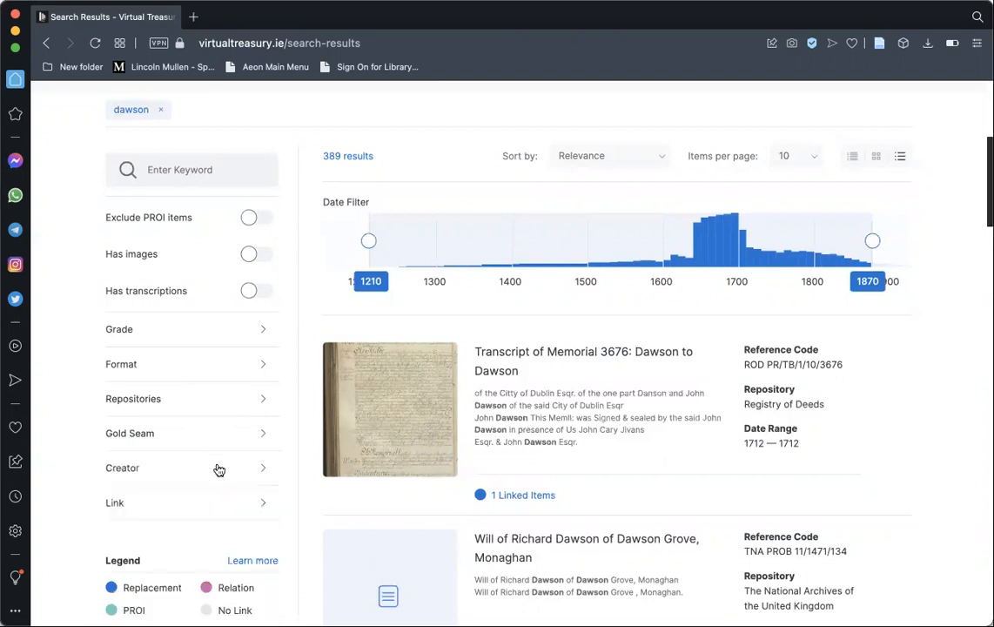
{"action": "left_click", "coordinate": [121, 467]}
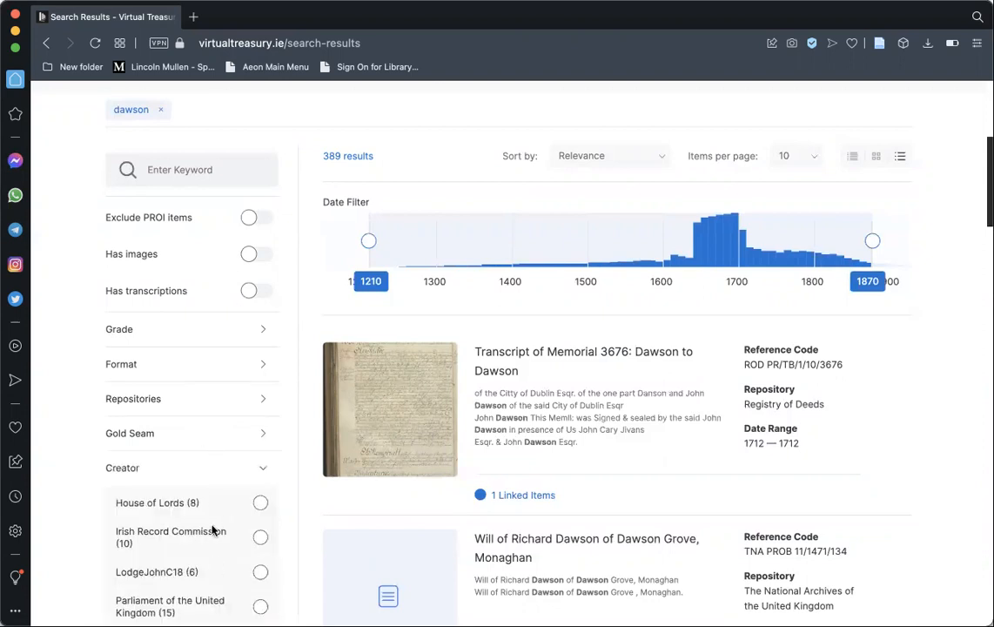
{"action": "left_click", "coordinate": [114, 502]}
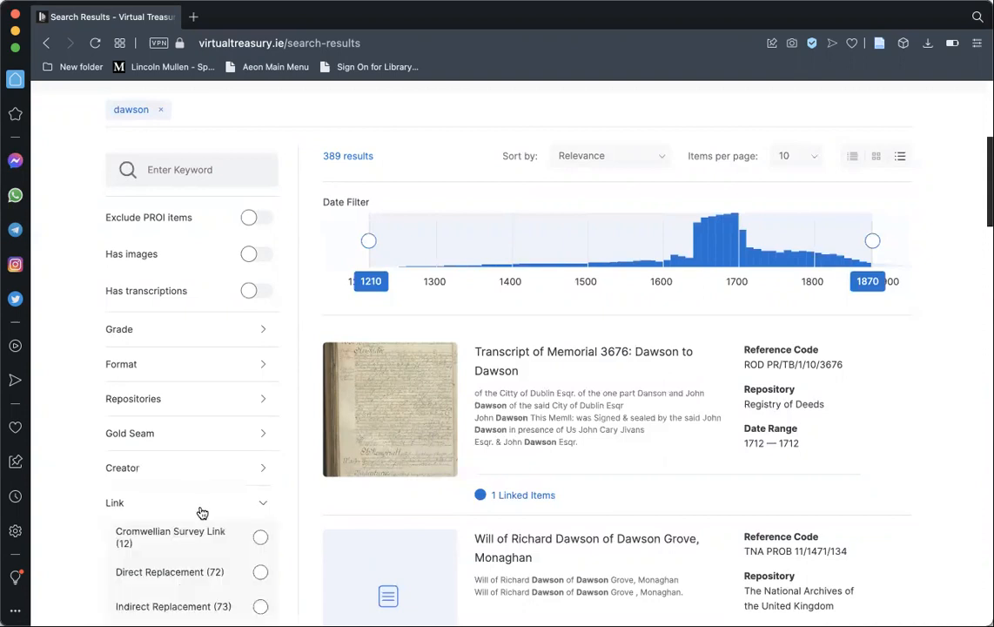
{"action": "scroll", "scroll_direction": "down", "scroll_amount": 3}
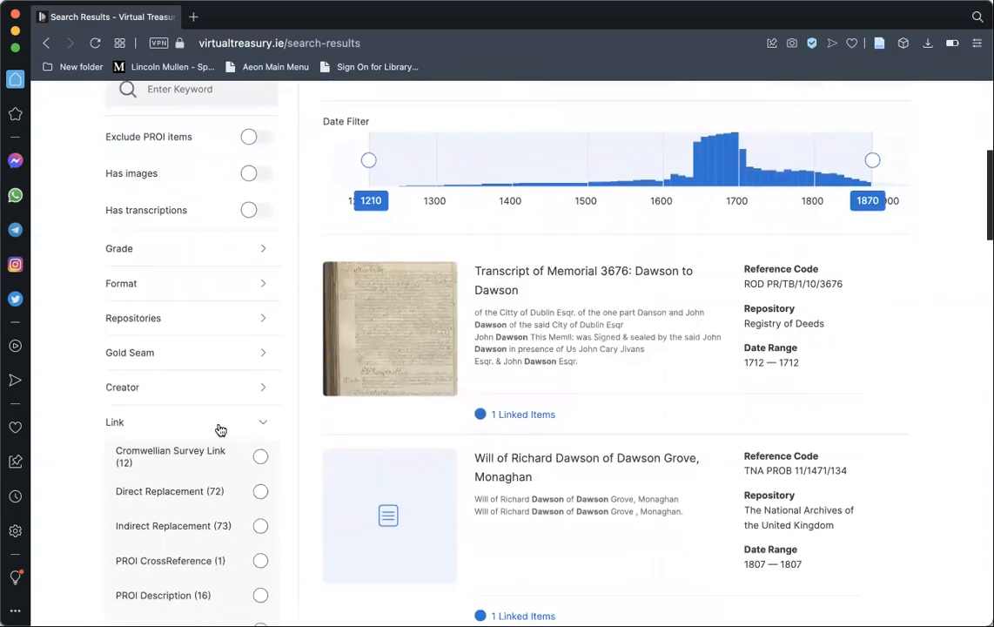
{"action": "left_click", "coordinate": [212, 422]}
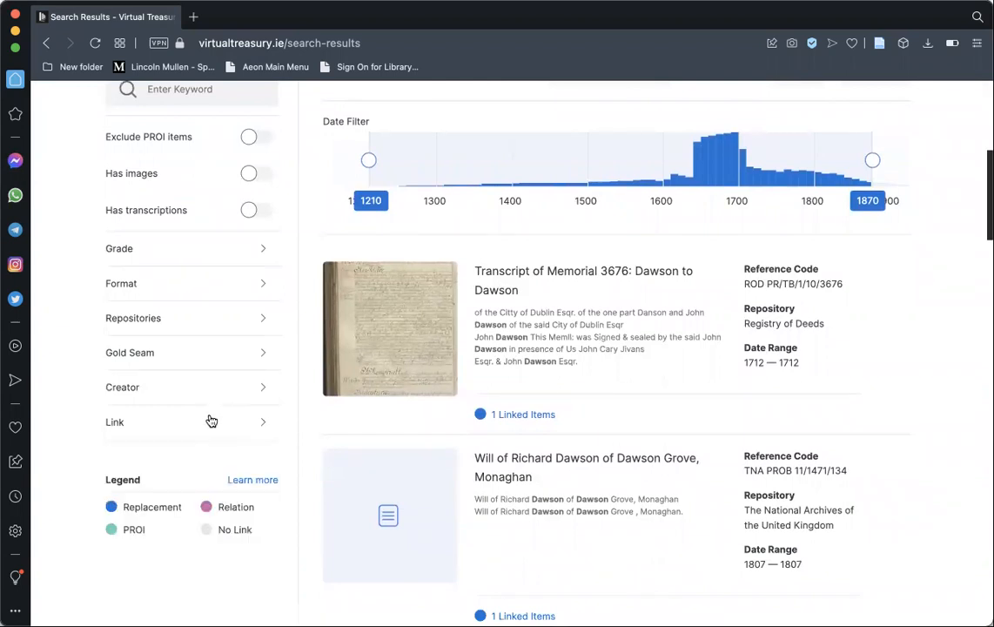
{"action": "scroll", "scroll_direction": "down", "scroll_amount": 3}
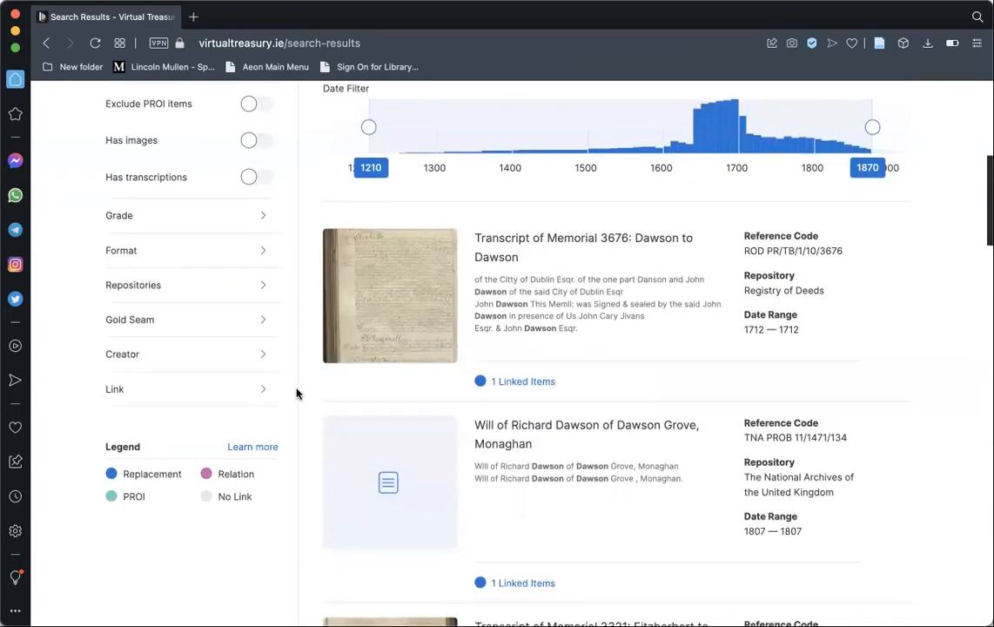
{"action": "scroll", "scroll_direction": "down", "scroll_amount": 3}
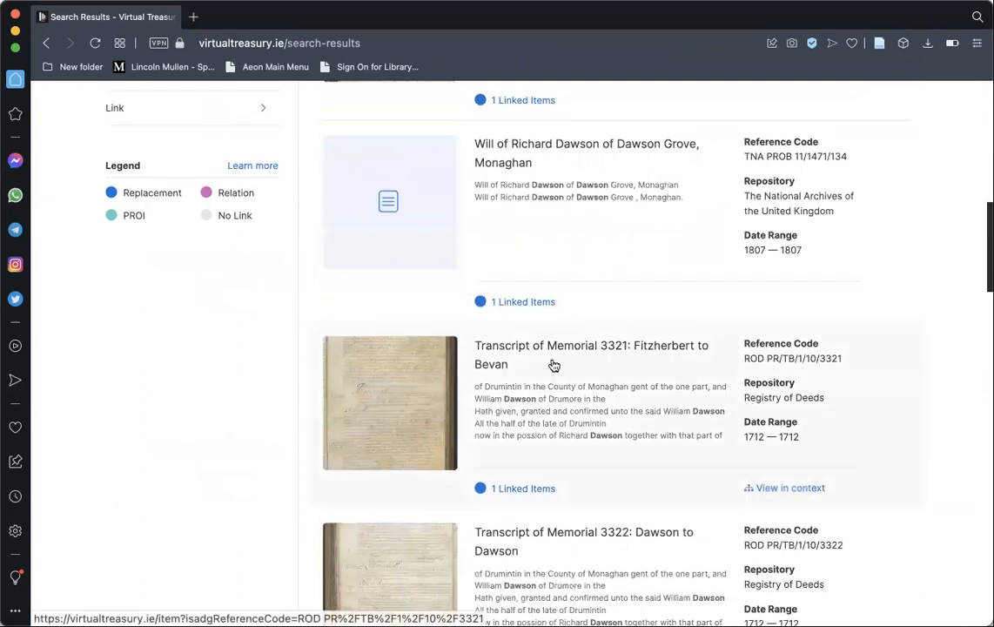
Open 'Transcript of Memorial 3321: Fitzherbert to Bevan' and scroll down through its item page
{"action": "left_click", "coordinate": [590, 354]}
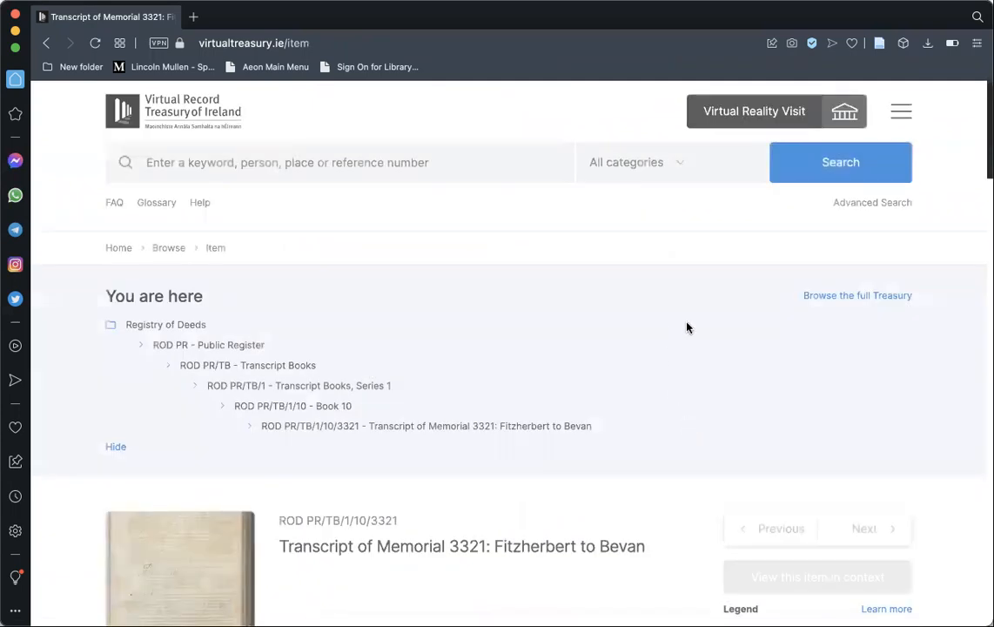
{"action": "scroll", "scroll_direction": "down", "scroll_amount": 3}
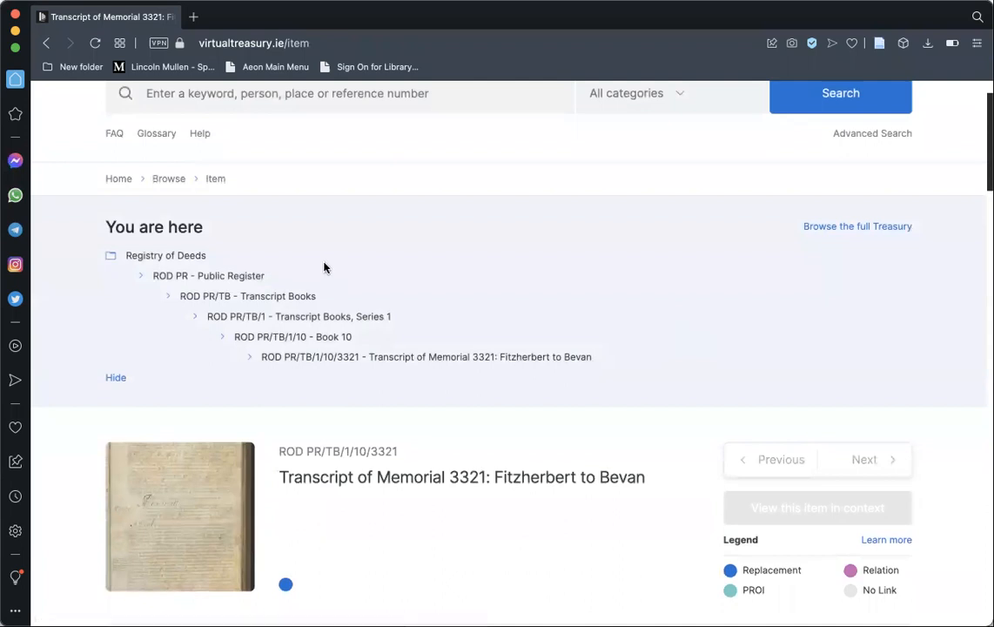
{"action": "scroll", "scroll_direction": "down", "scroll_amount": 3}
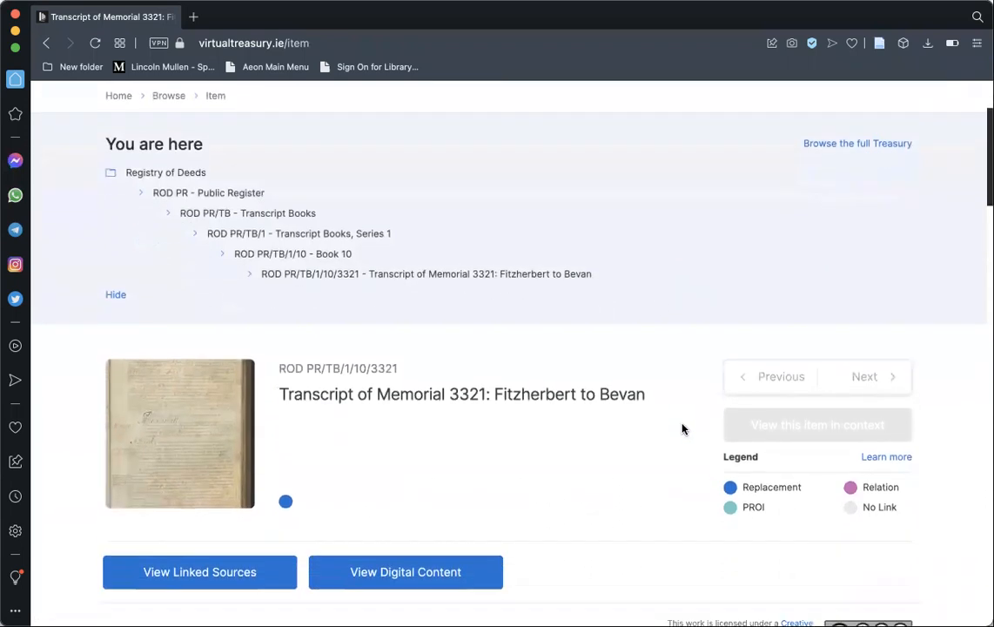
{"action": "scroll", "scroll_direction": "down", "scroll_amount": 3}
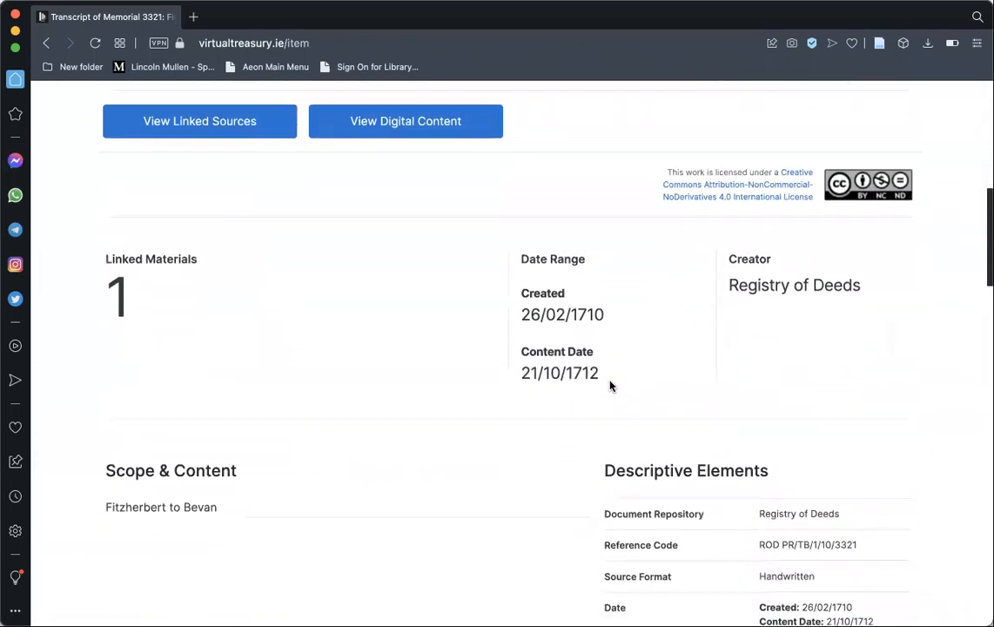
{"action": "scroll", "scroll_direction": "down", "scroll_amount": 3}
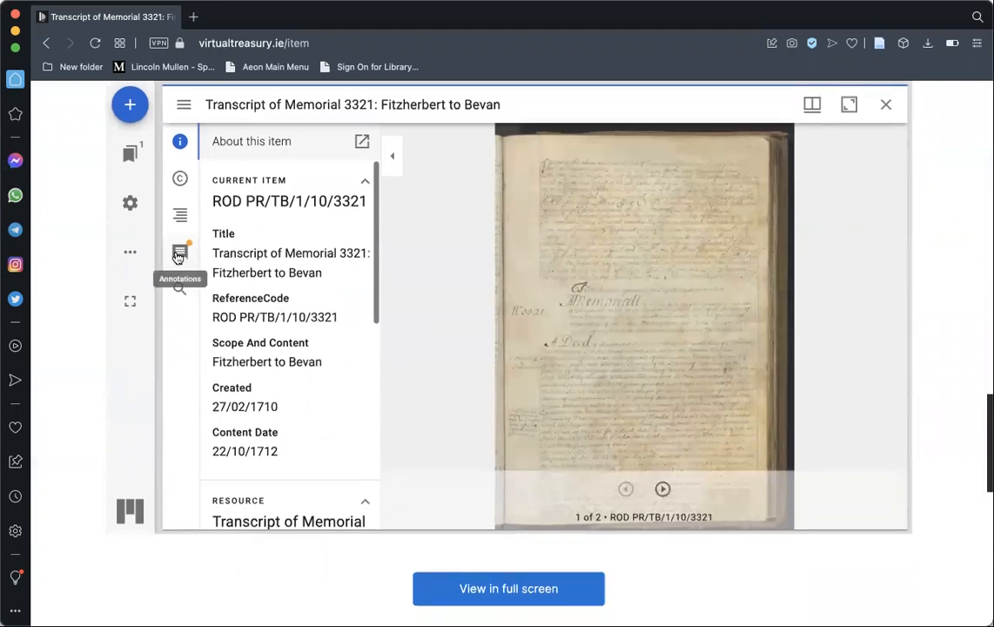
Show the memorial's 65 annotations in the viewer, then go back to the search results
{"action": "left_click", "coordinate": [179, 252]}
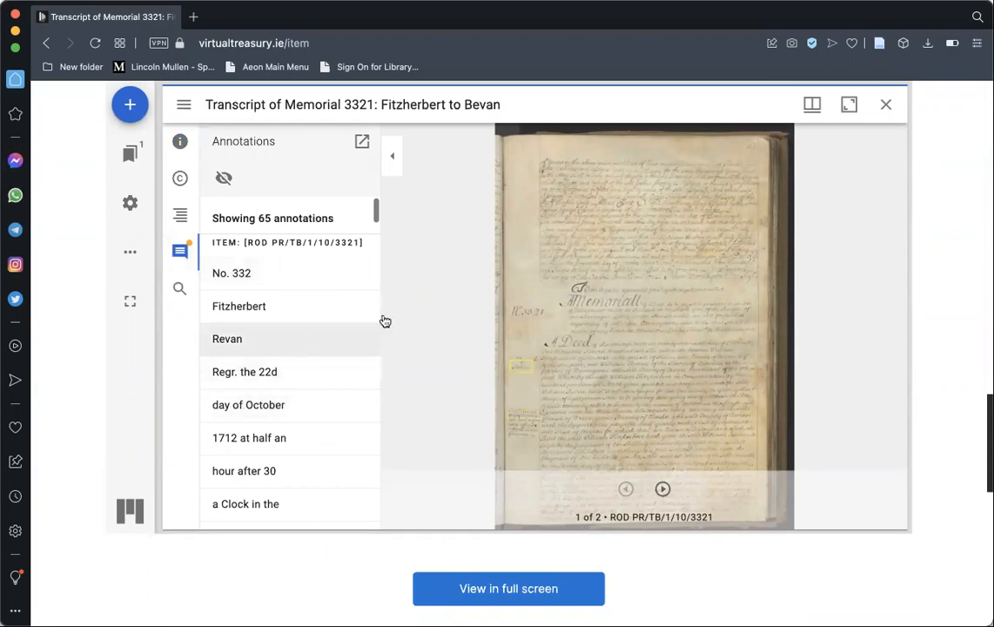
{"action": "scroll", "scroll_direction": "down", "scroll_amount": 3}
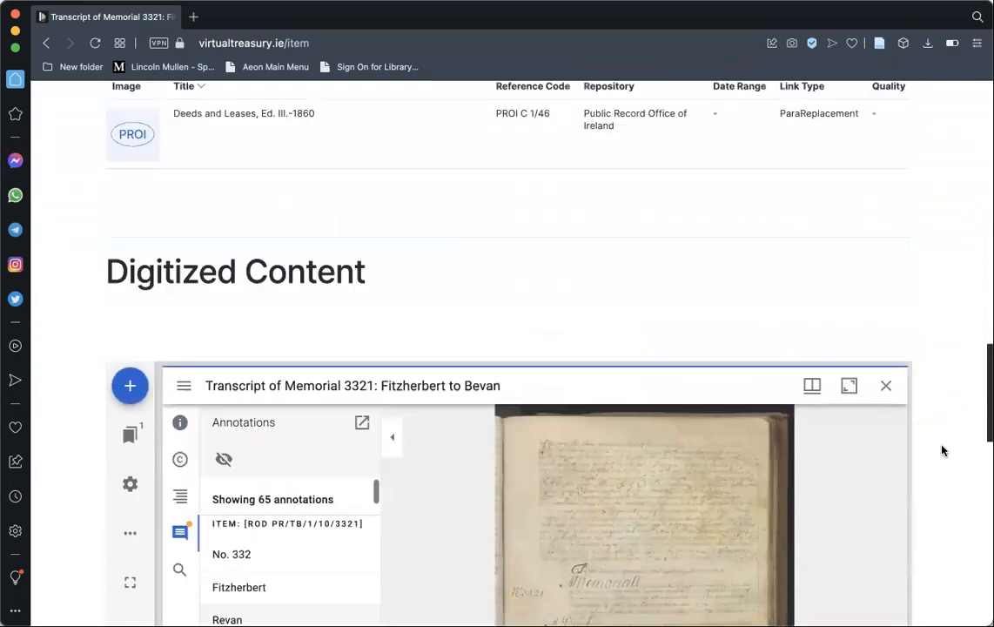
{"action": "scroll", "scroll_direction": "down", "scroll_amount": 3}
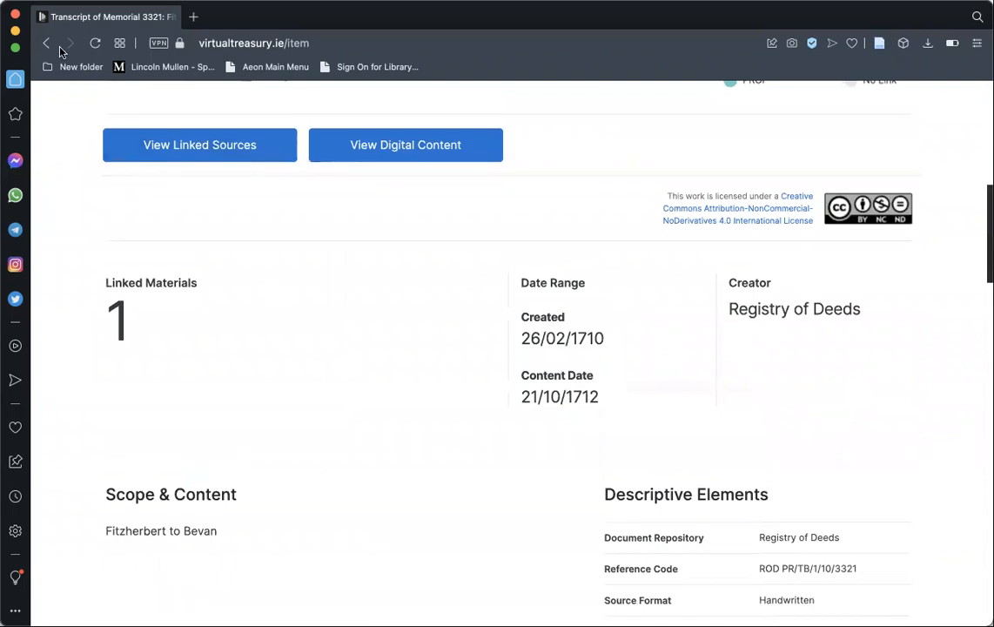
{"action": "left_click", "coordinate": [47, 43]}
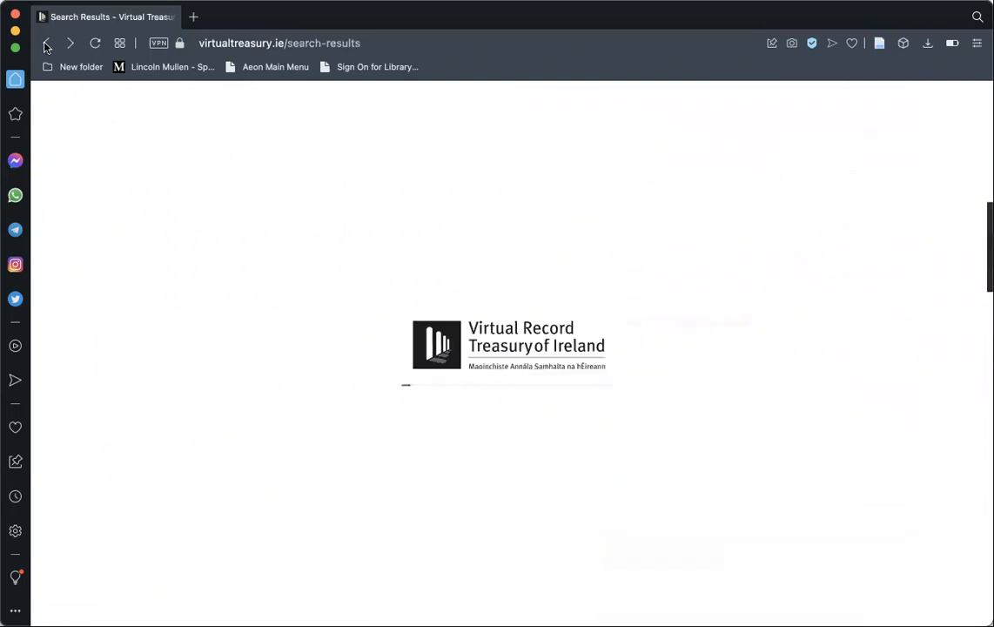